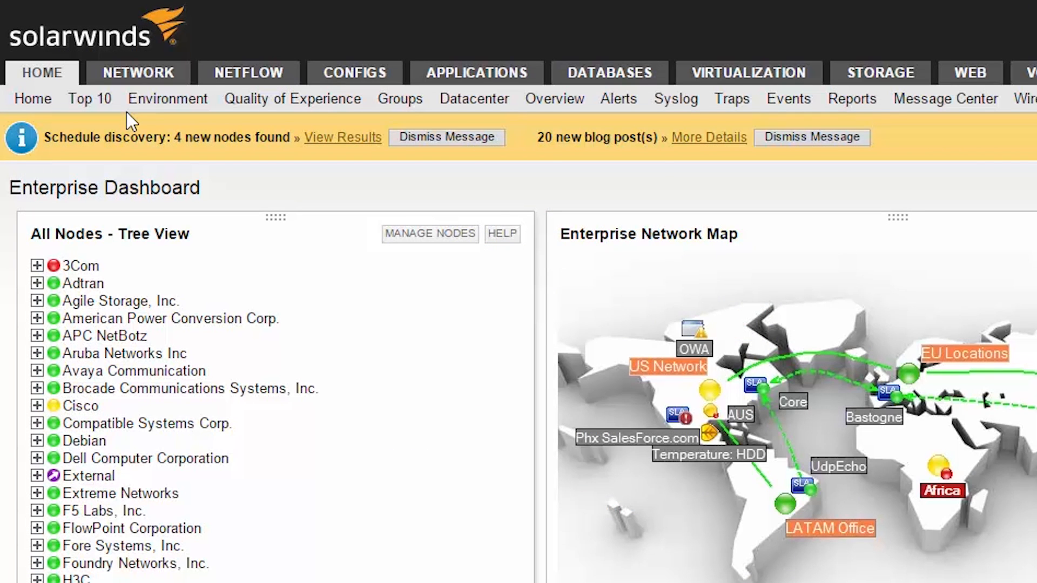
mouse_move(126, 106)
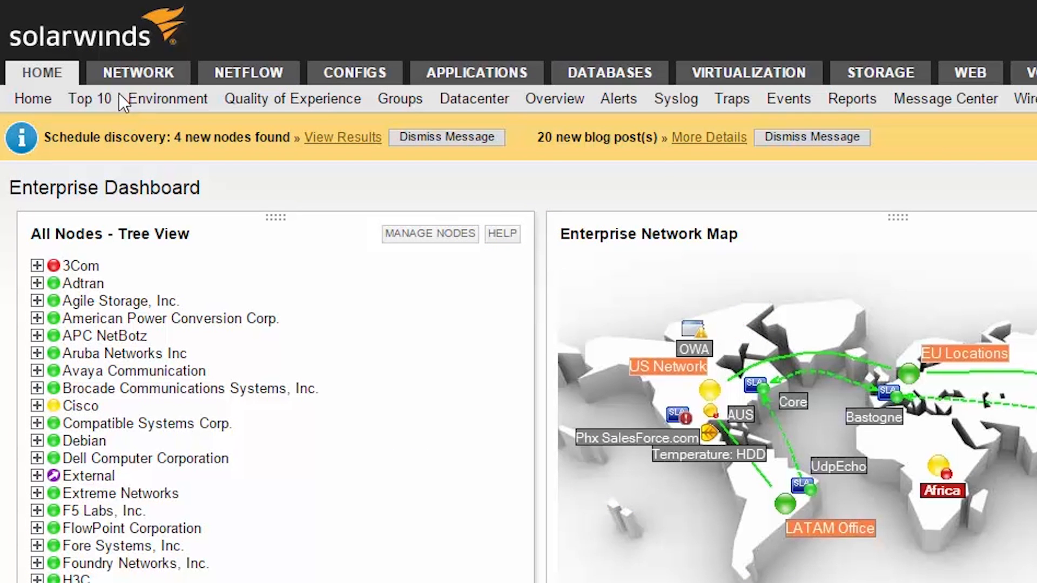
Reveal the NetFlow and then the Applications dashboard links in the old tab bar.
click(249, 73)
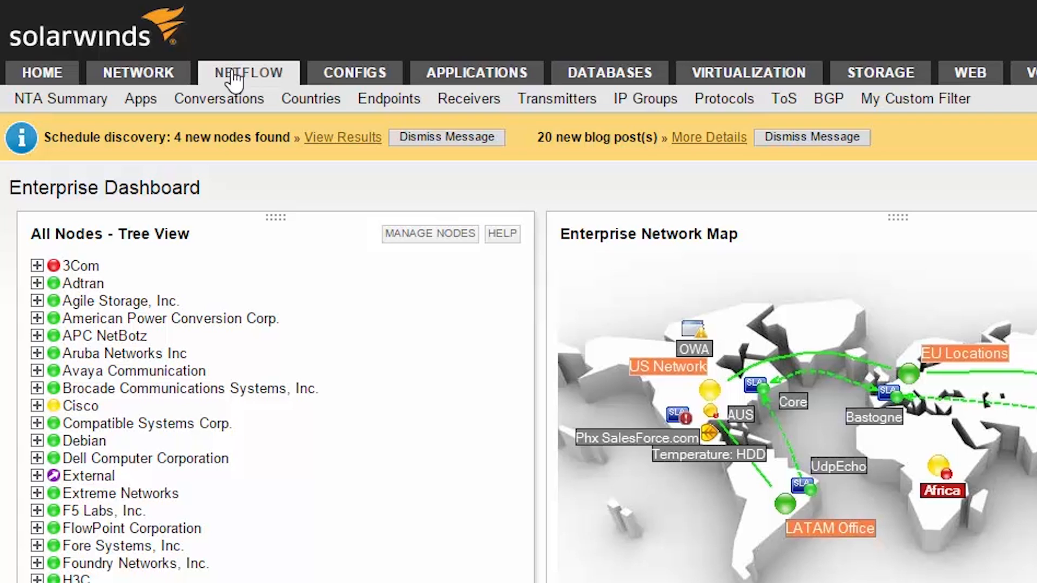
click(354, 73)
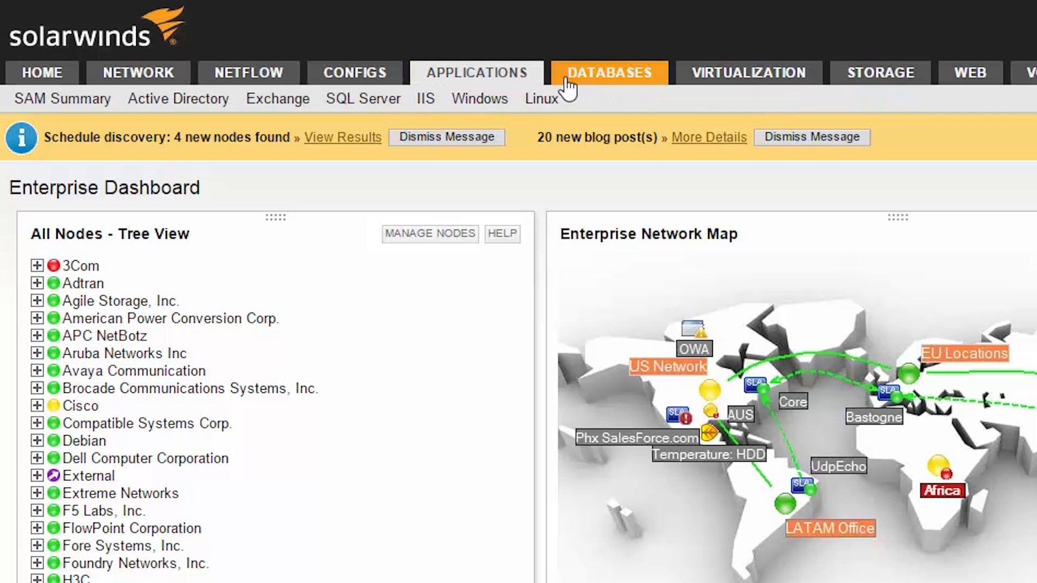
click(748, 73)
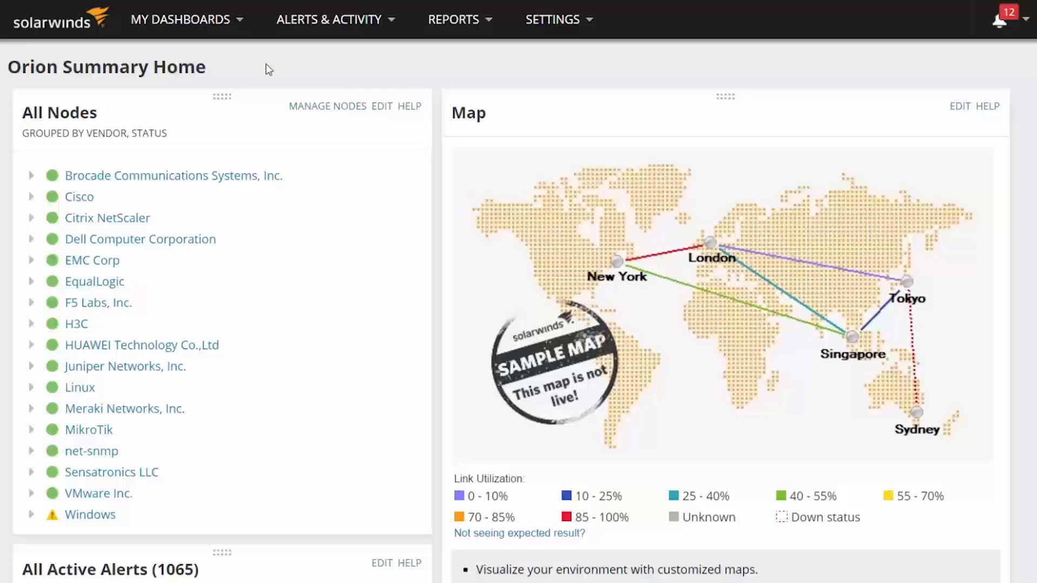
Expand My Dashboards by module, then switch it to the compact category layout.
click(179, 18)
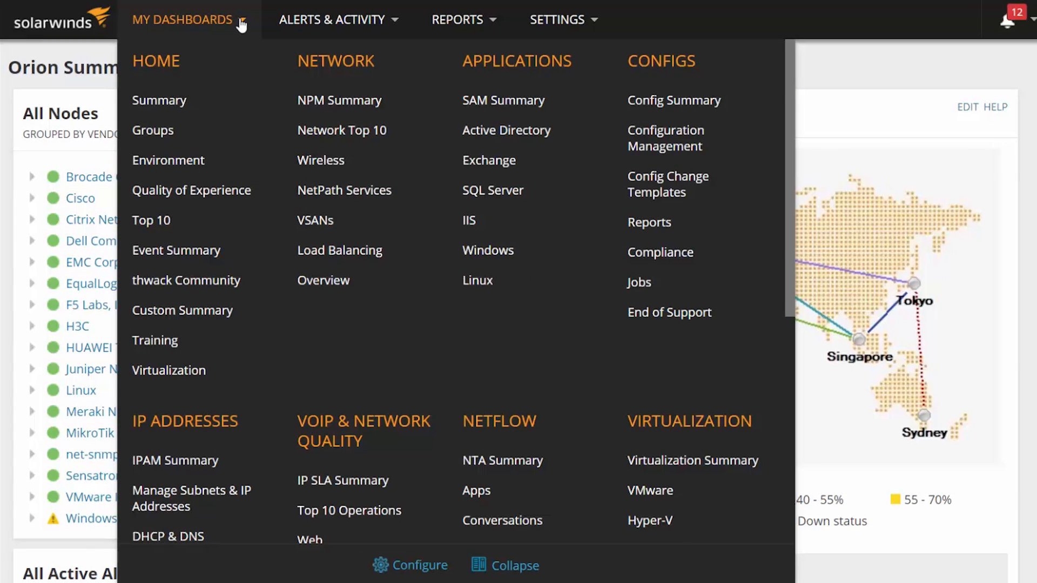
mouse_move(278, 73)
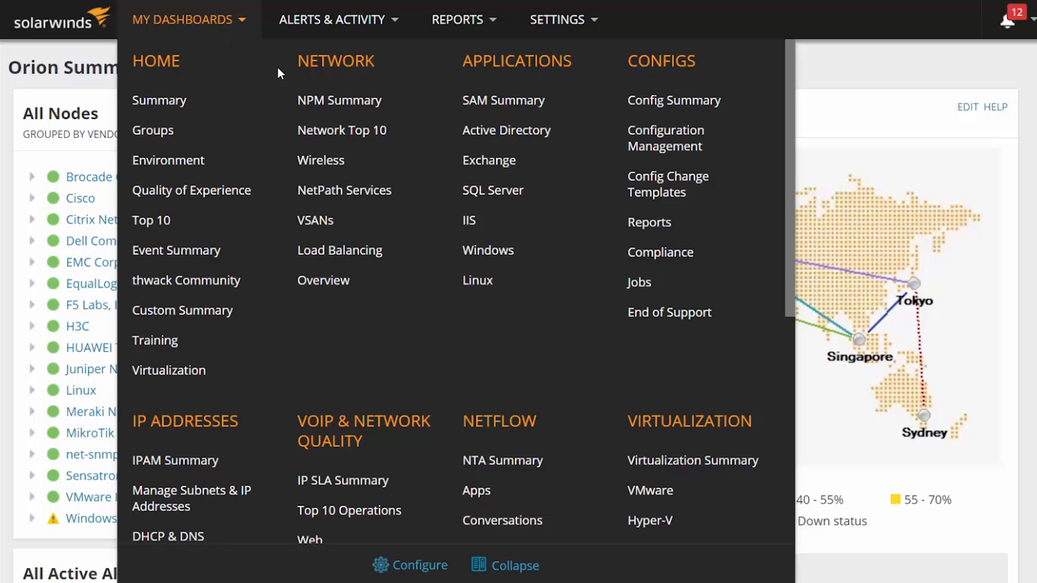
mouse_move(629, 83)
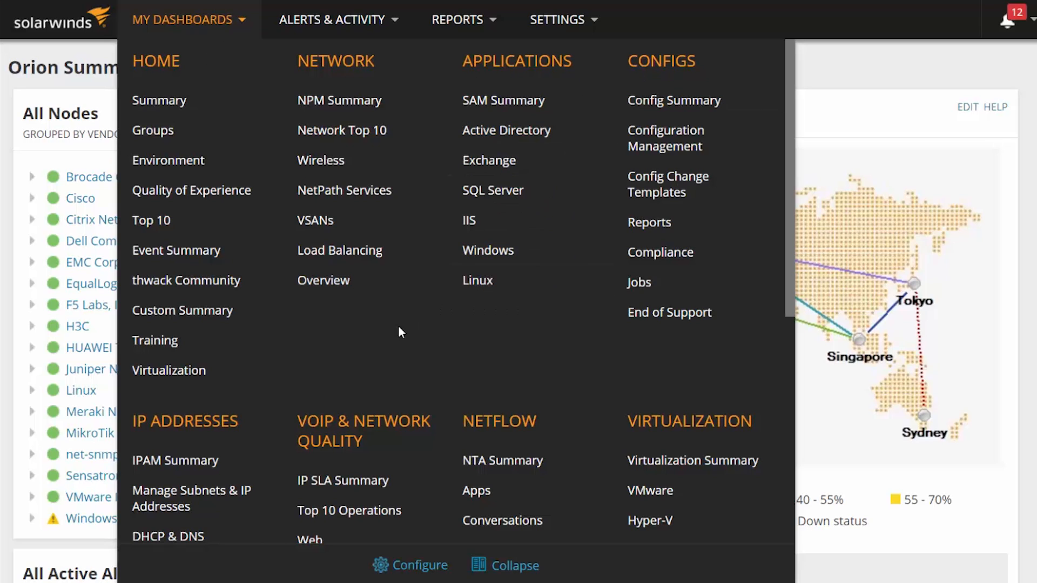
mouse_move(282, 435)
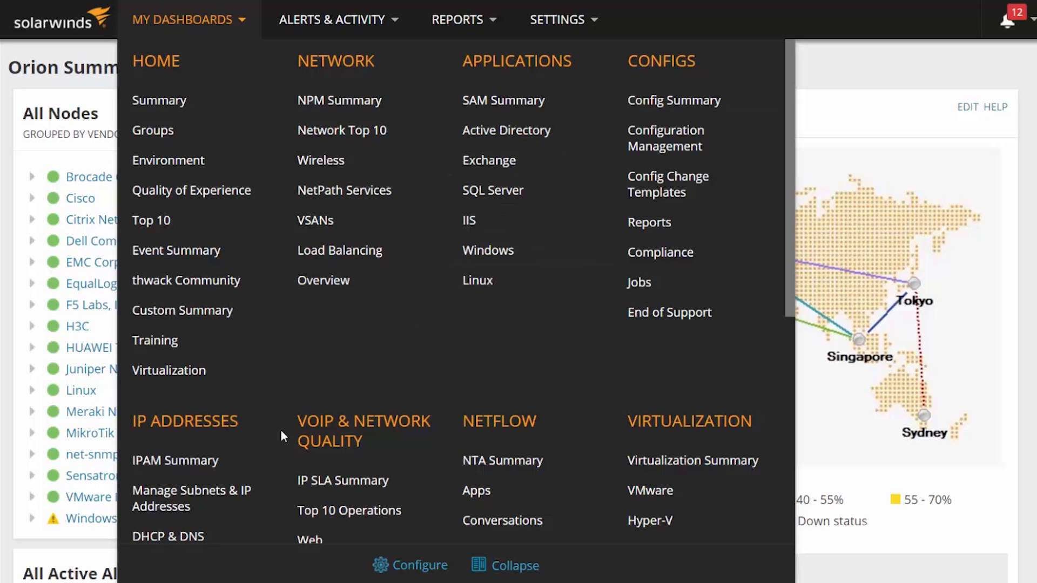
mouse_move(506, 436)
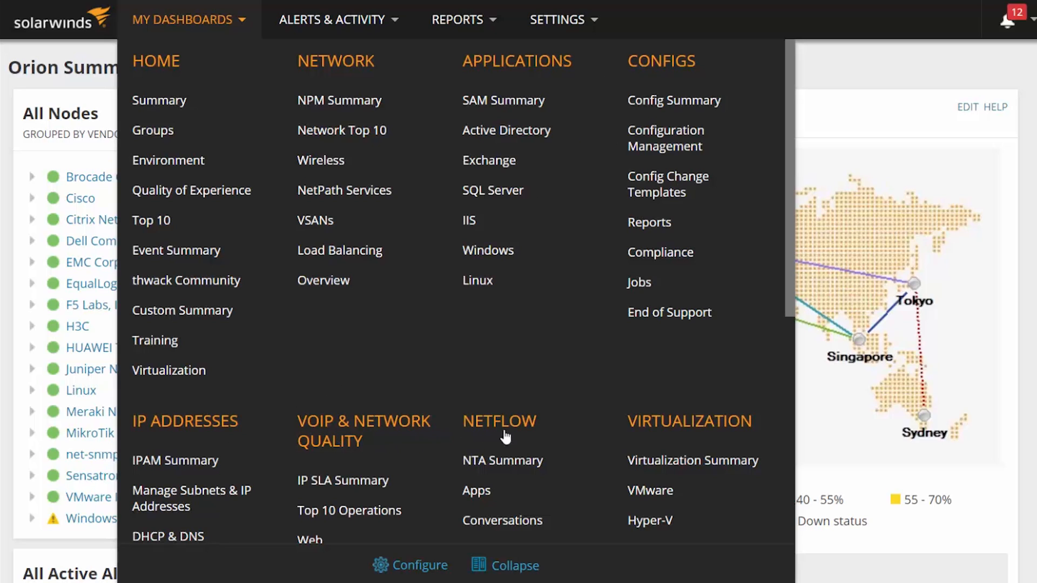
mouse_move(658, 430)
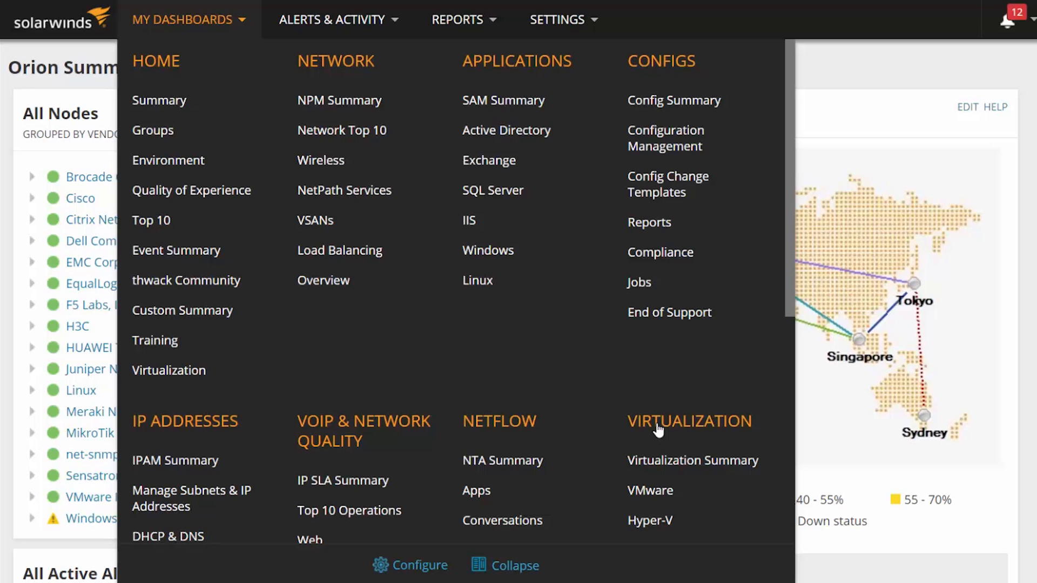
mouse_move(645, 438)
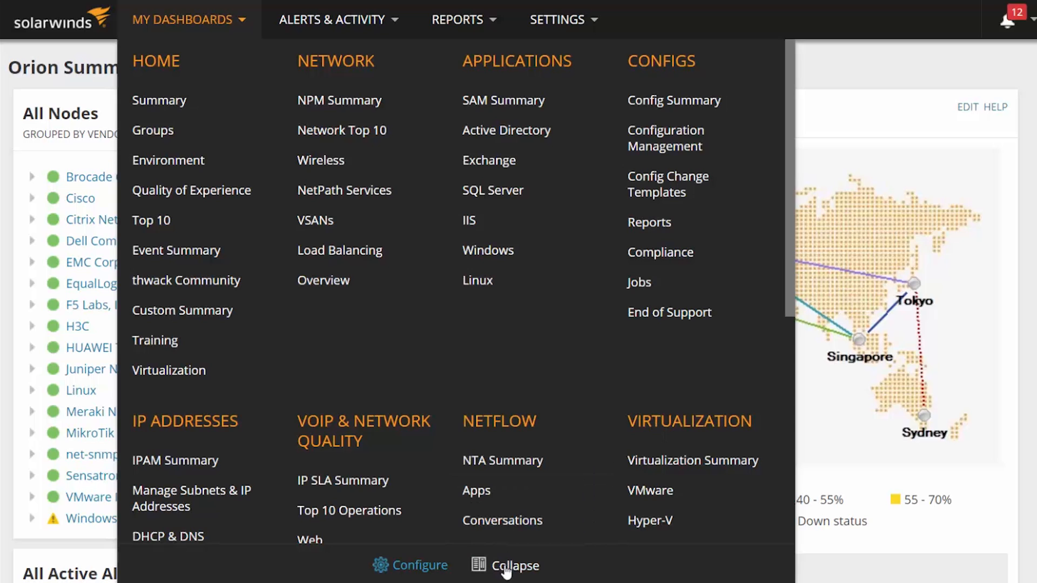
click(515, 565)
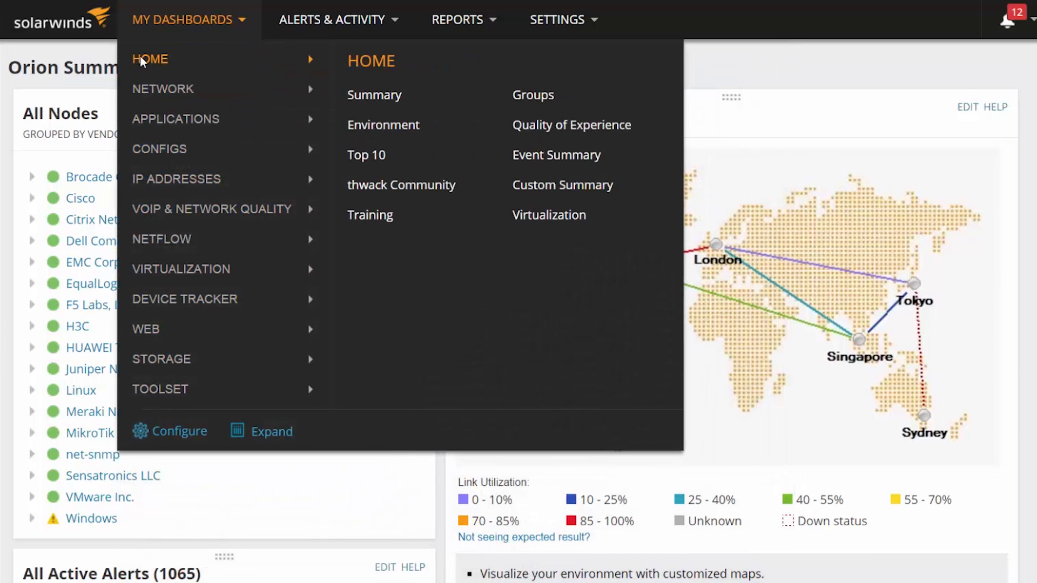
mouse_move(175, 119)
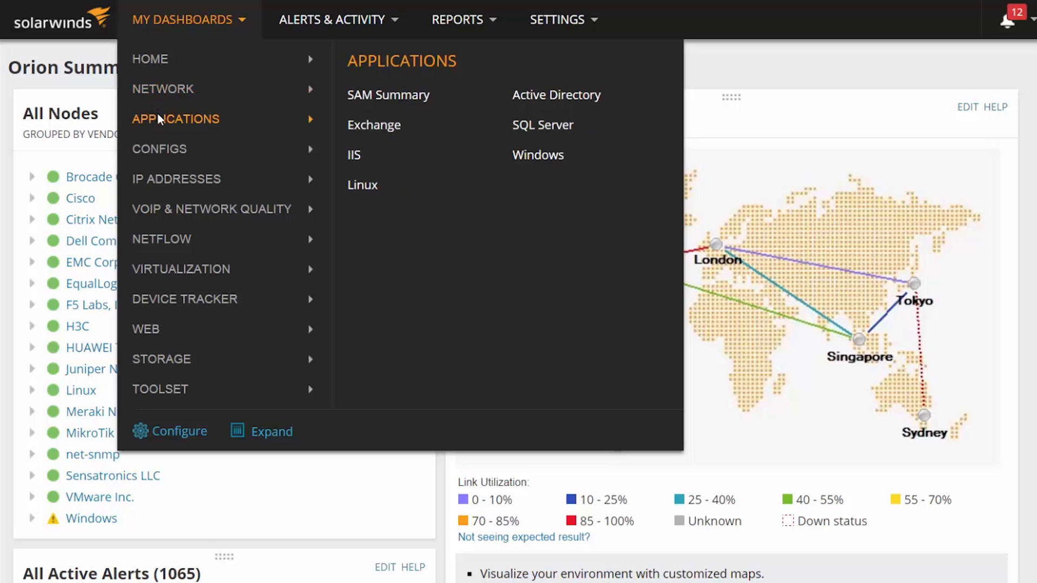
mouse_move(176, 179)
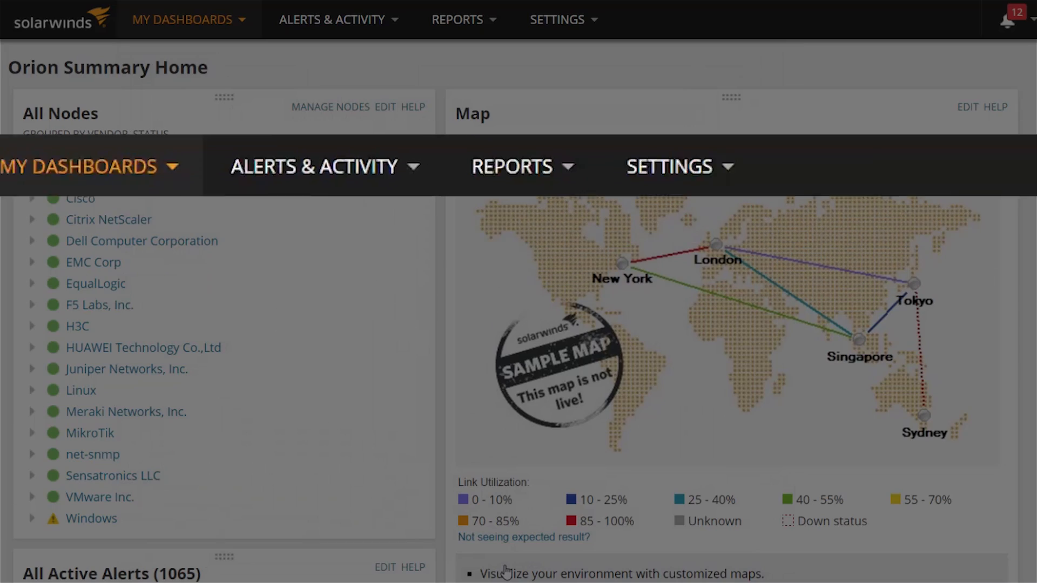
Show the Alerts & Activity, Reports, then Settings drop-downs in turn.
click(337, 19)
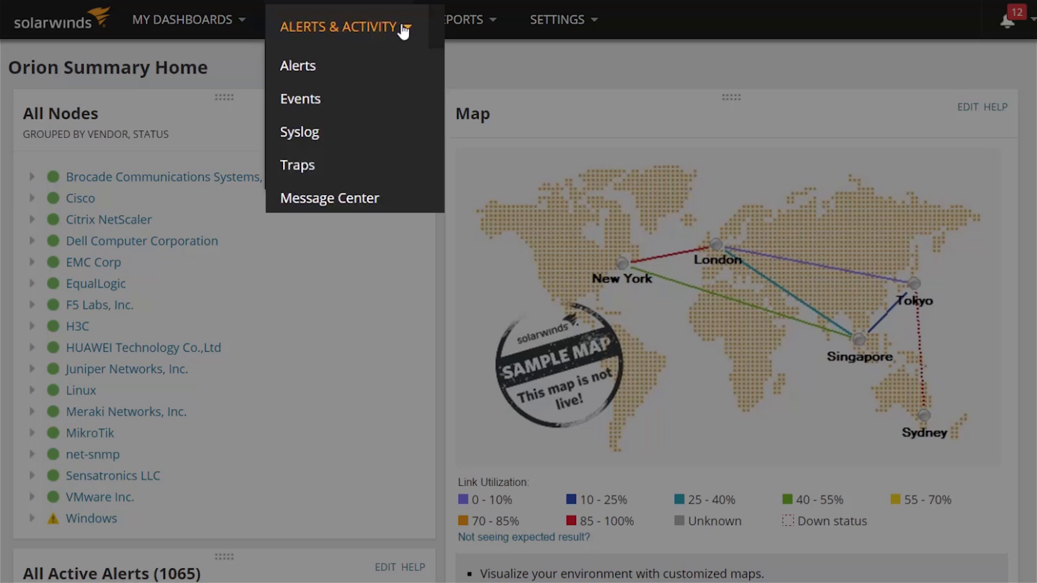
click(460, 20)
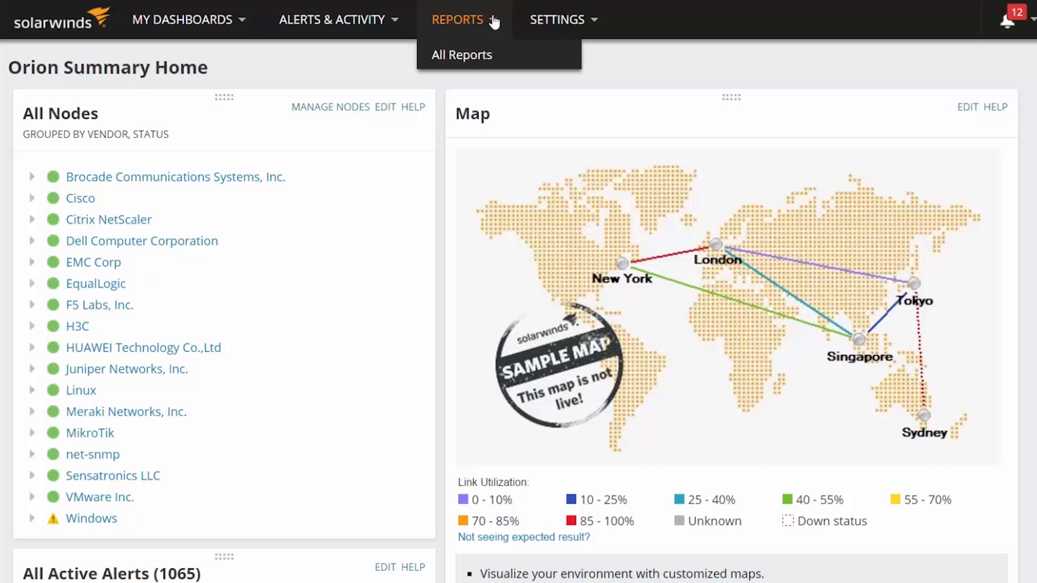
mouse_move(461, 55)
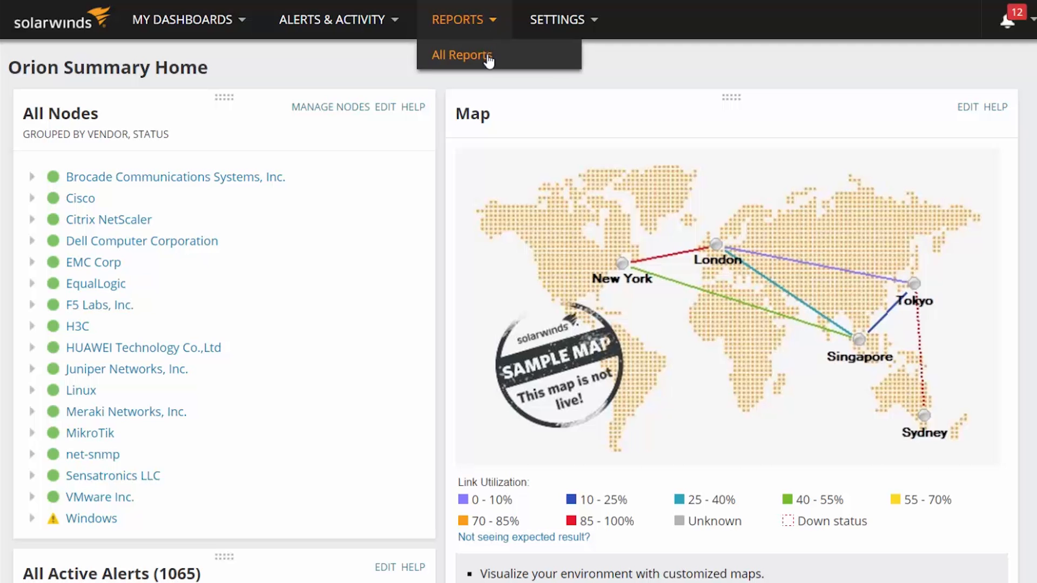
click(562, 18)
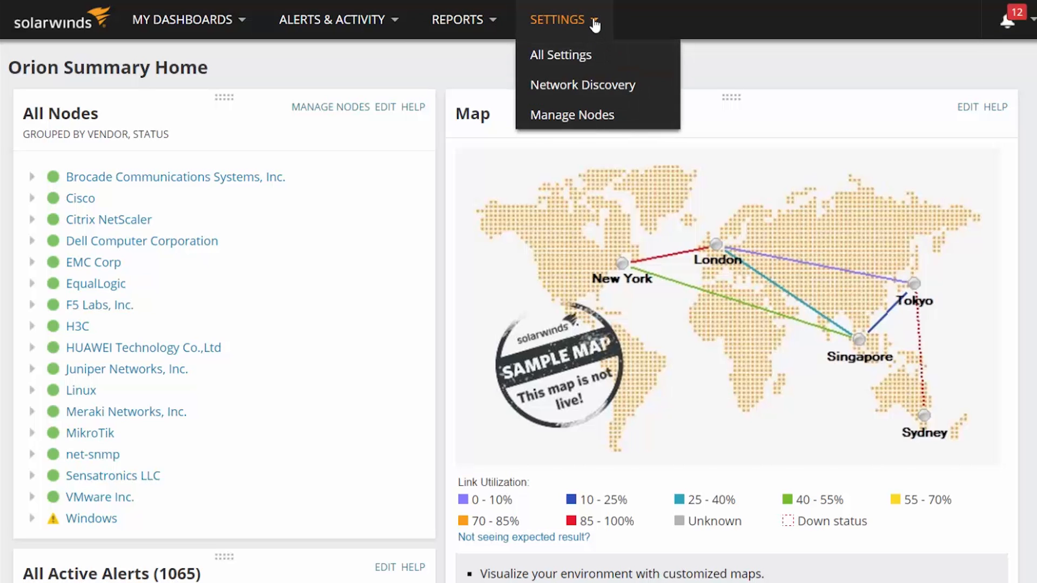